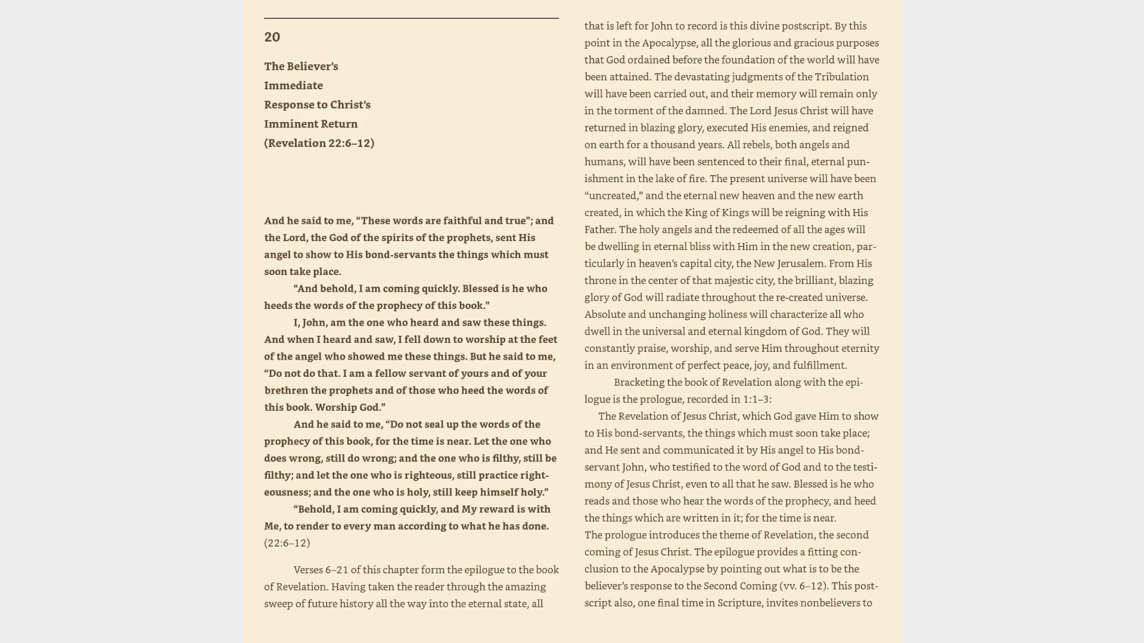
scroll(down, 3)
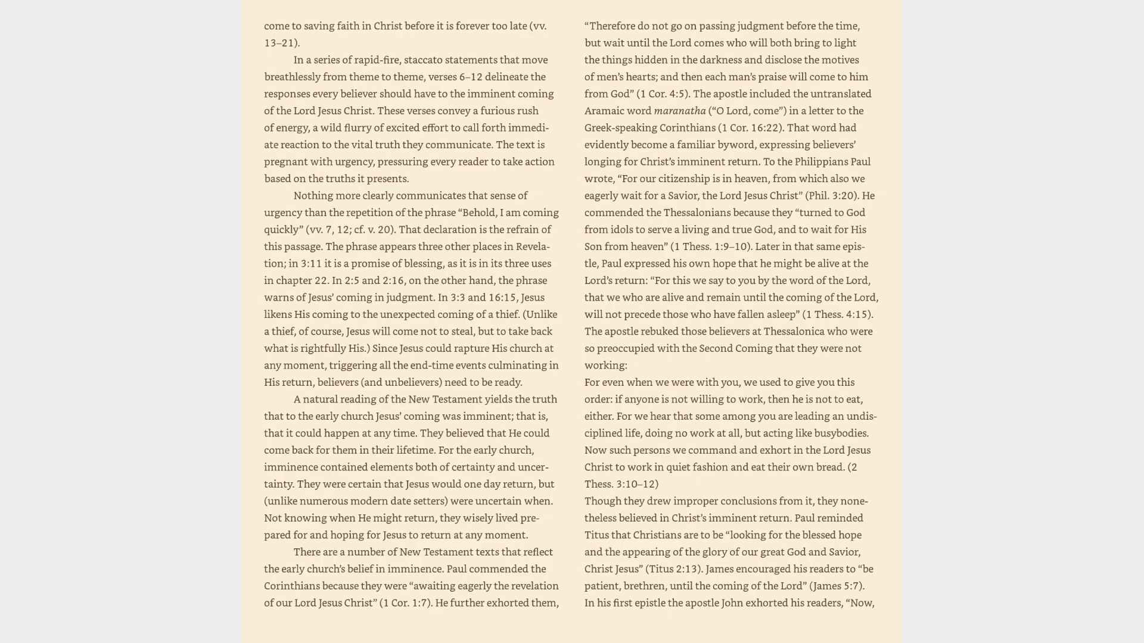
scroll(down, 3)
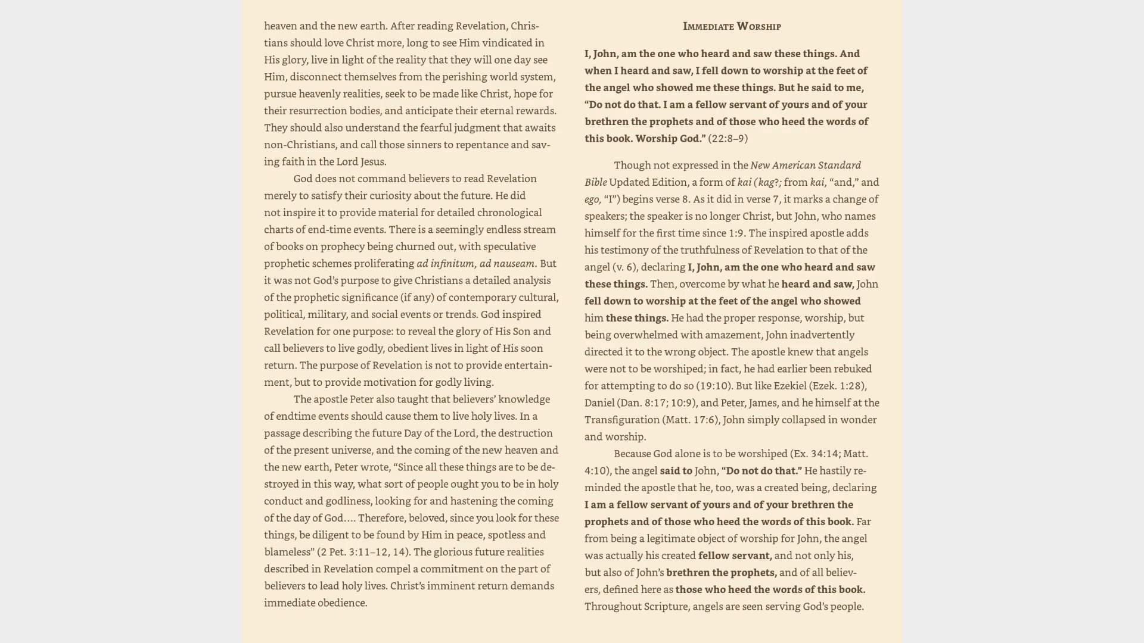
scroll(down, 3)
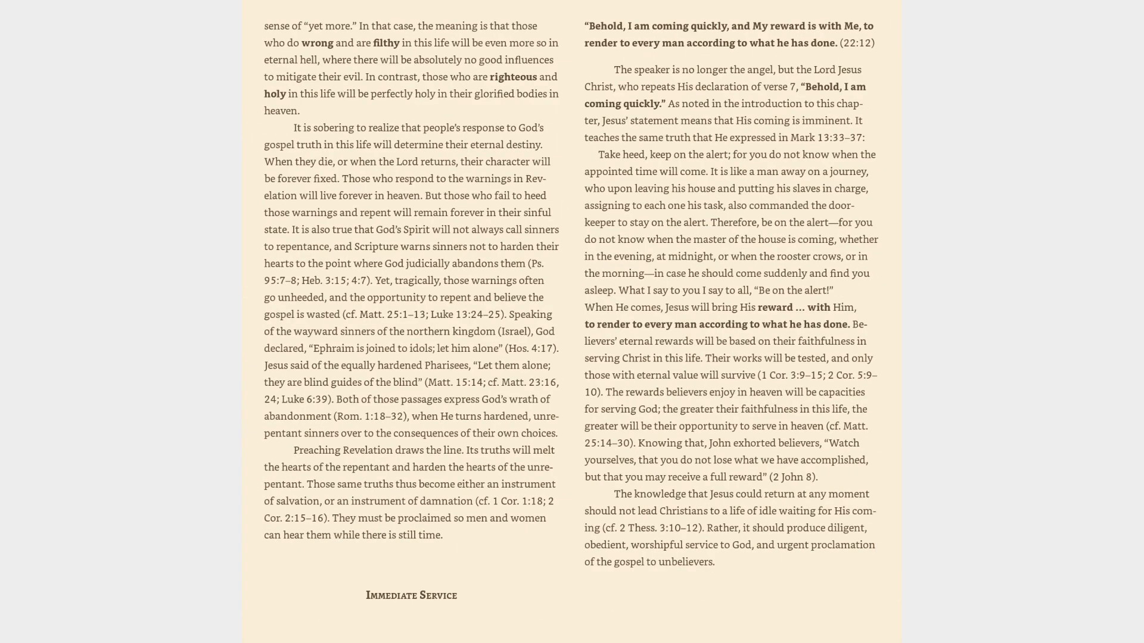